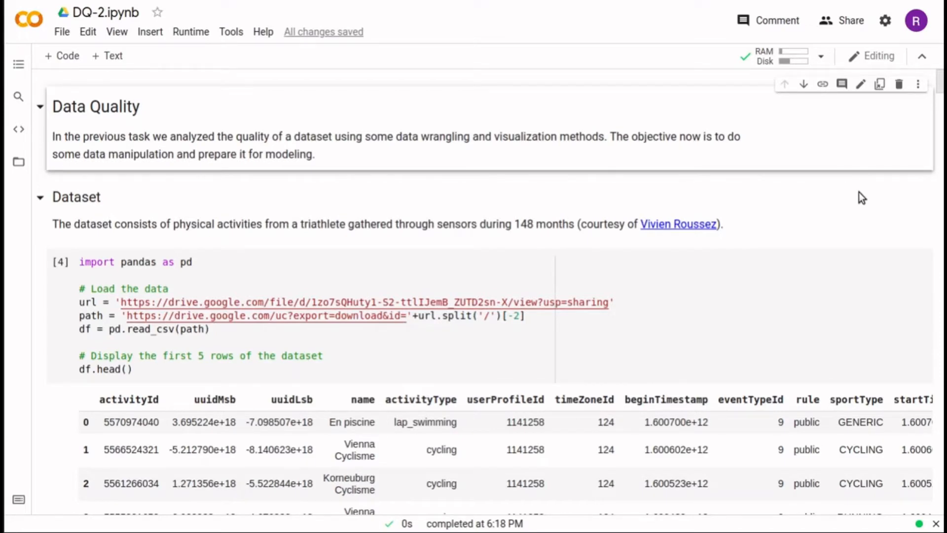
Scroll past the Data Quality introduction and pandas loading cell to the profiling report.
scroll("down", 3)
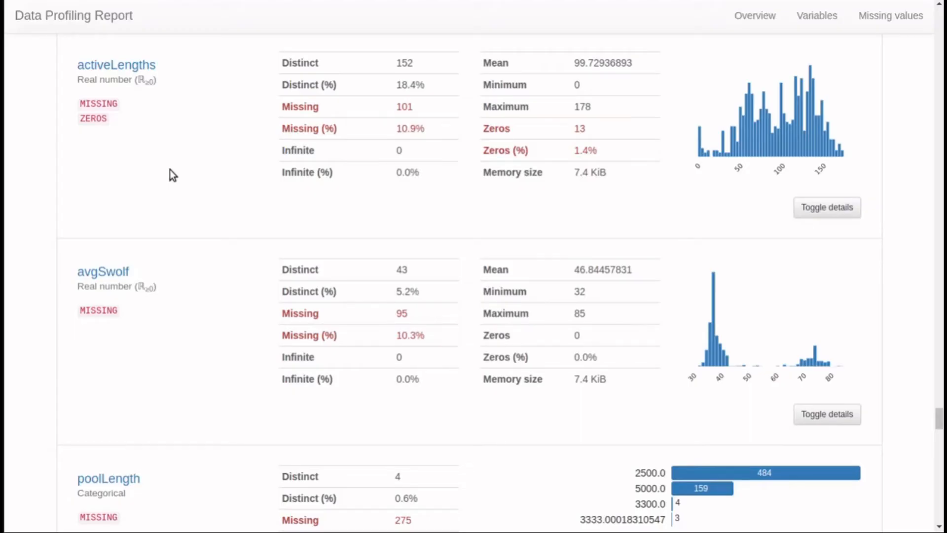
mouse_move(139, 74)
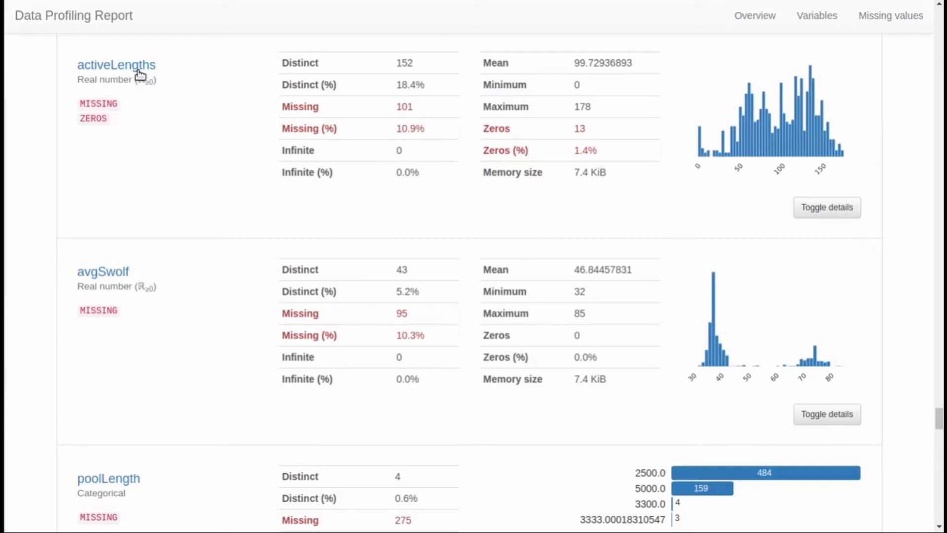
mouse_move(377, 127)
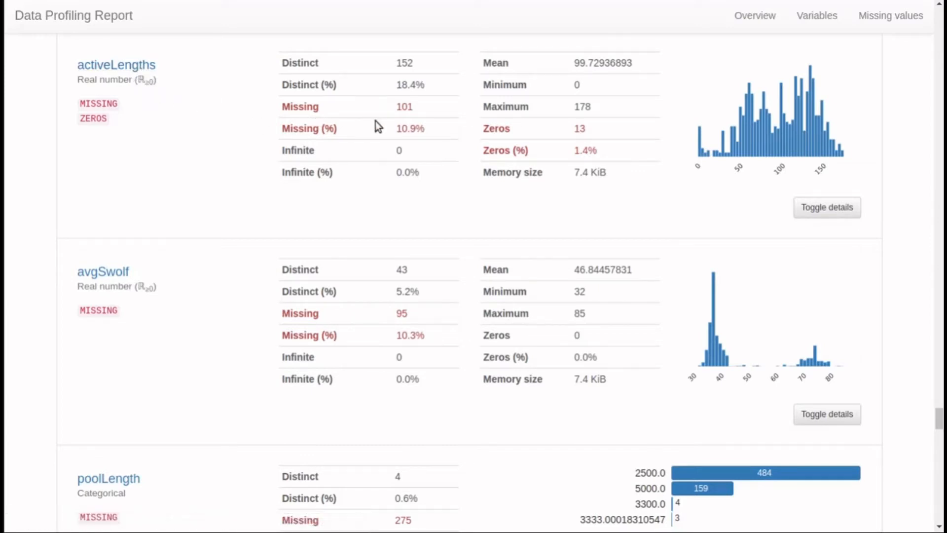
mouse_move(389, 117)
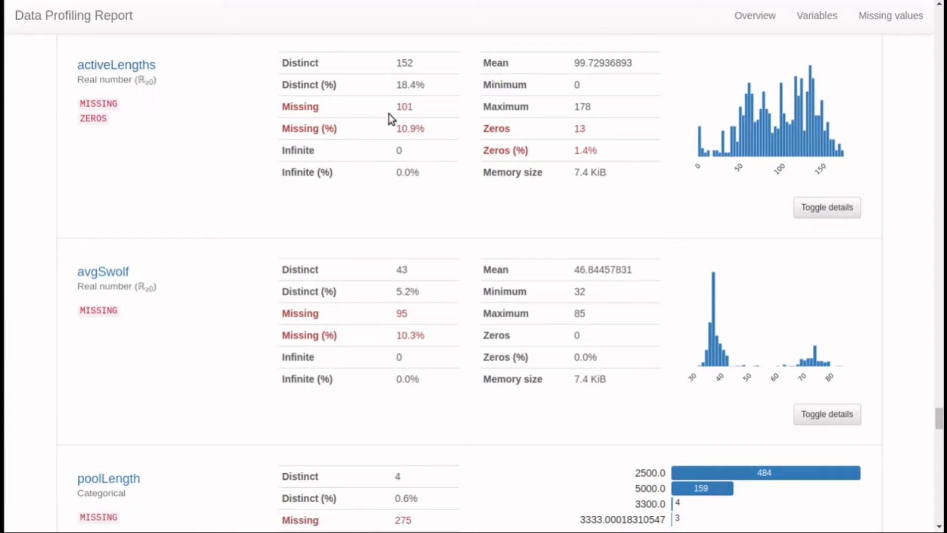
mouse_move(386, 144)
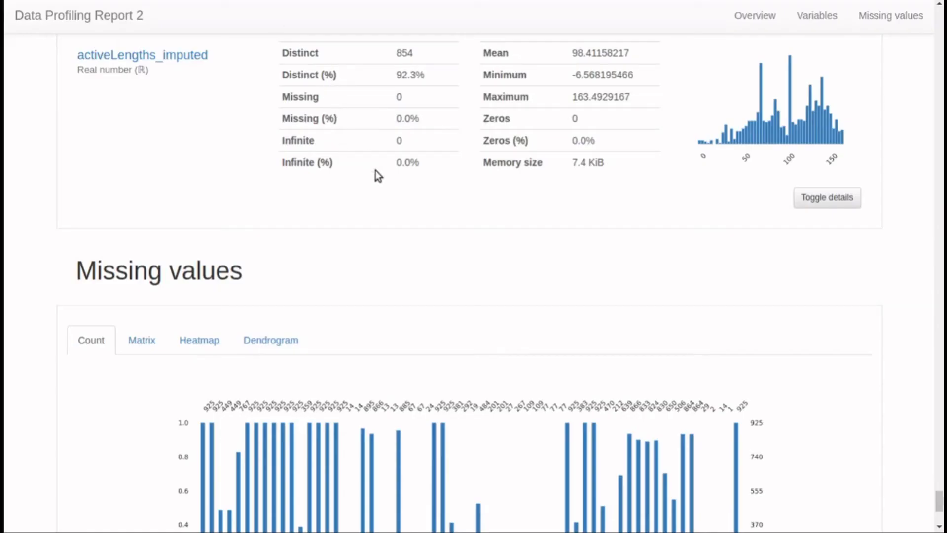
mouse_move(324, 150)
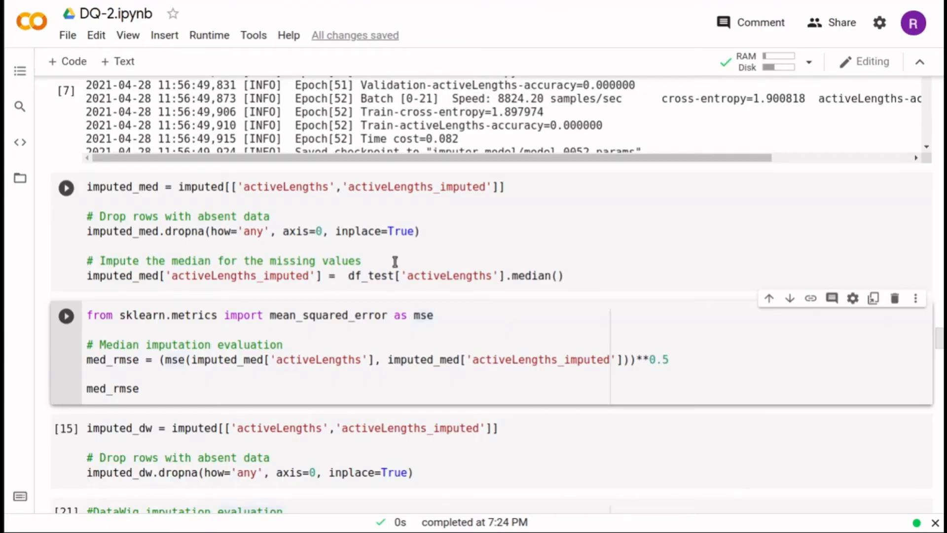
Run the median imputation for activeLengths and its RMSE evaluation, yielding about 42.69.
left_click(66, 187)
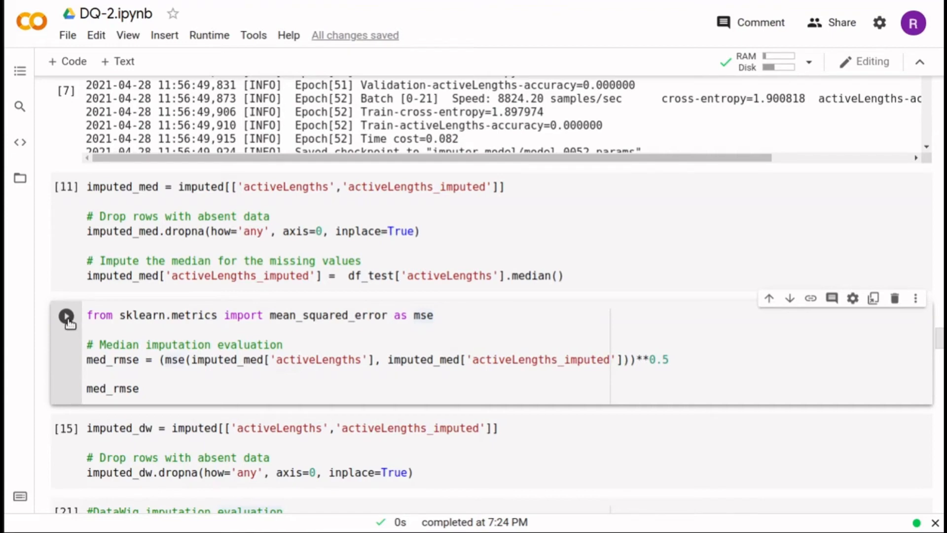
left_click(66, 314)
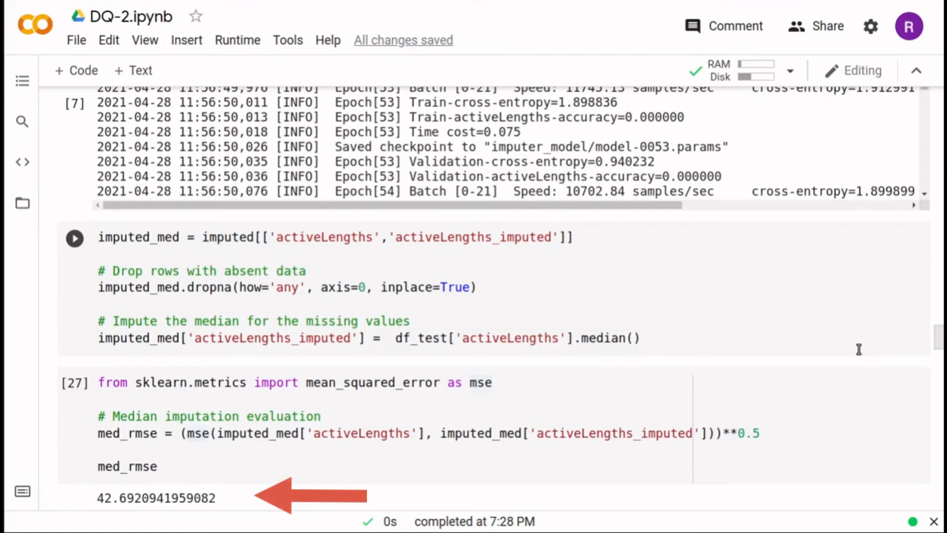
Run the DataWig imputation evaluation, printing dw_rmse of about 10.95.
scroll("down", 3)
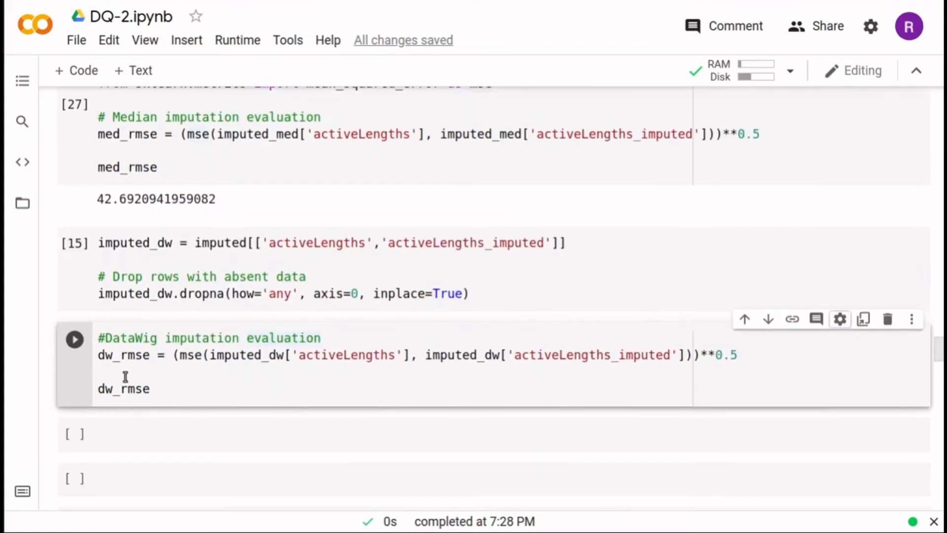
left_click(74, 338)
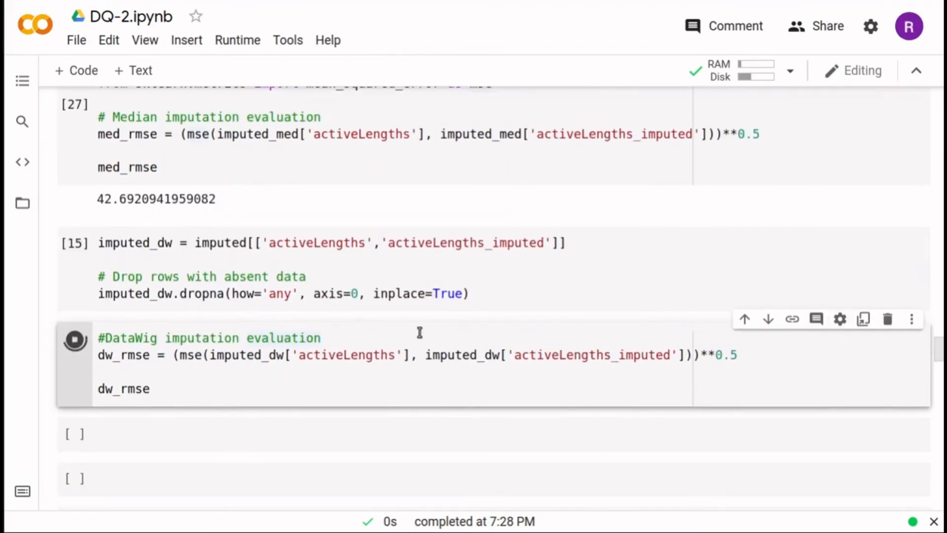
left_click(75, 340)
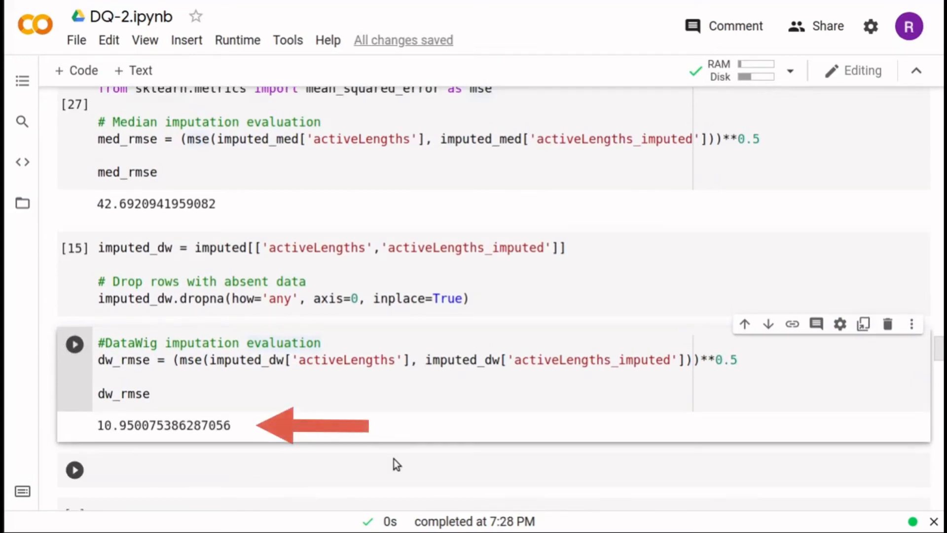